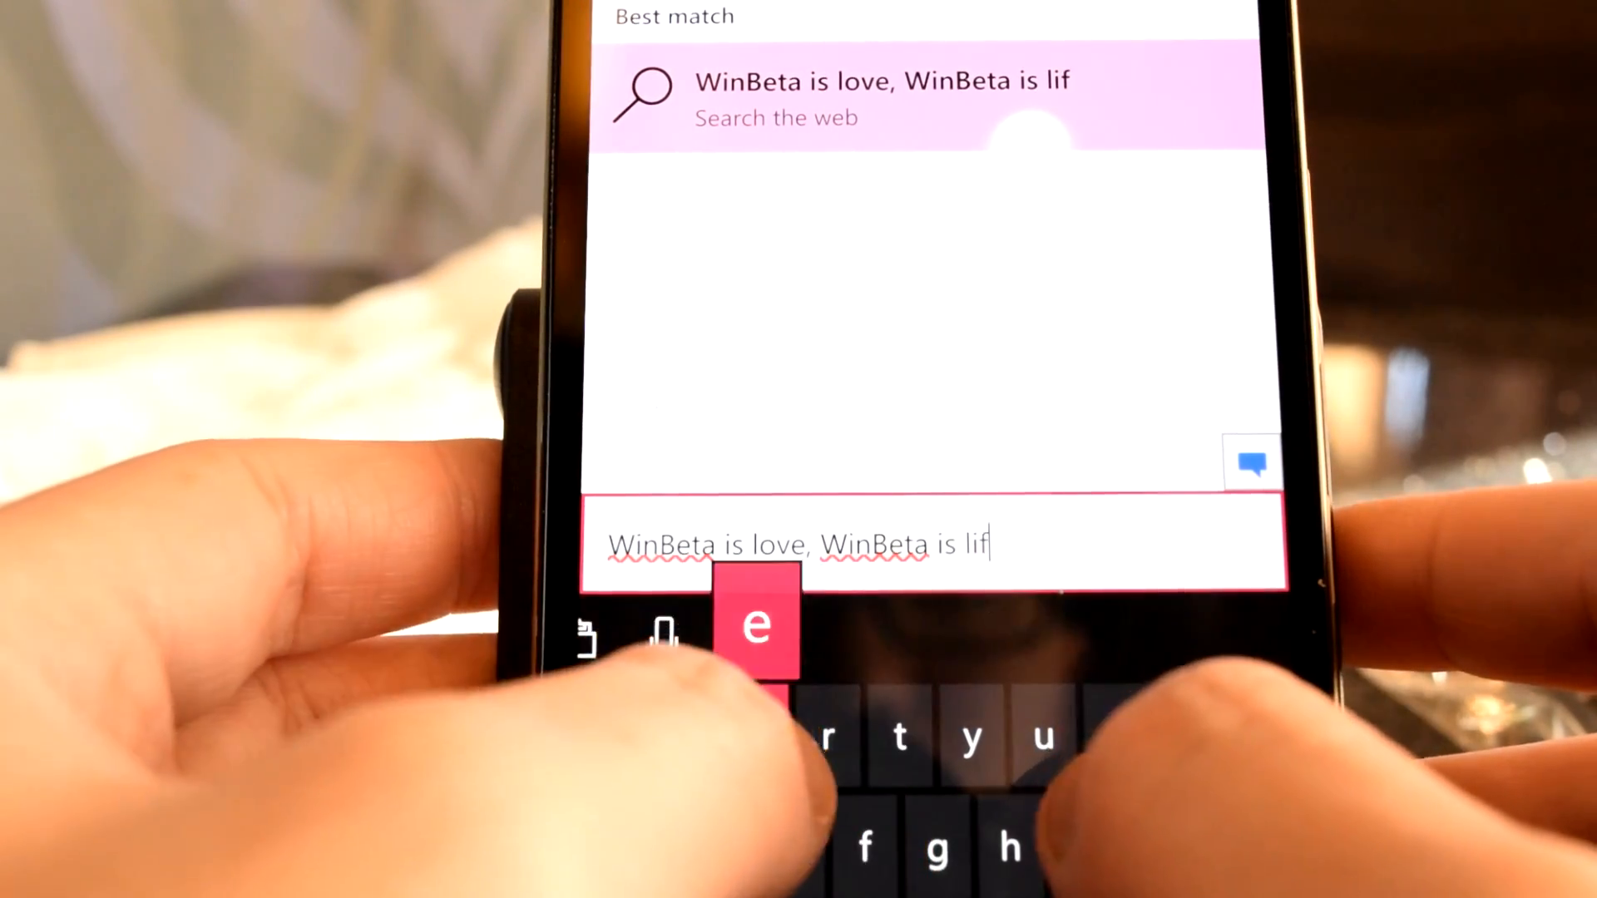
Enter the search query 'WinBeta is love, WinBeta is life' in Cortana's search box.
text(e)
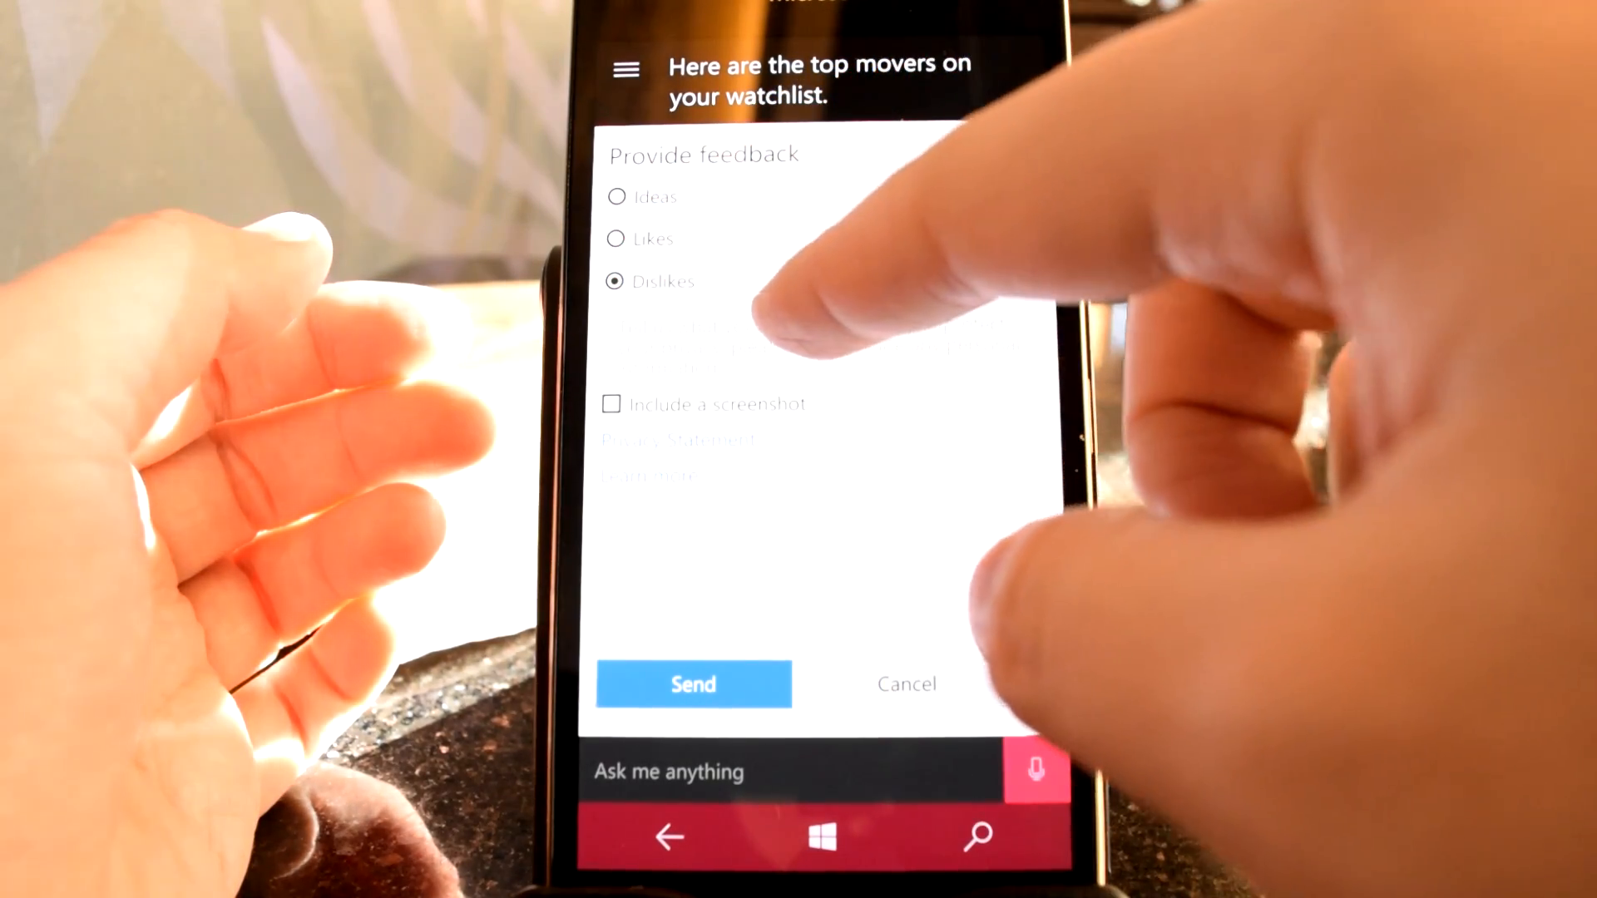
Select the Ideas category on the Provide feedback form, replacing Dislikes.
click(616, 197)
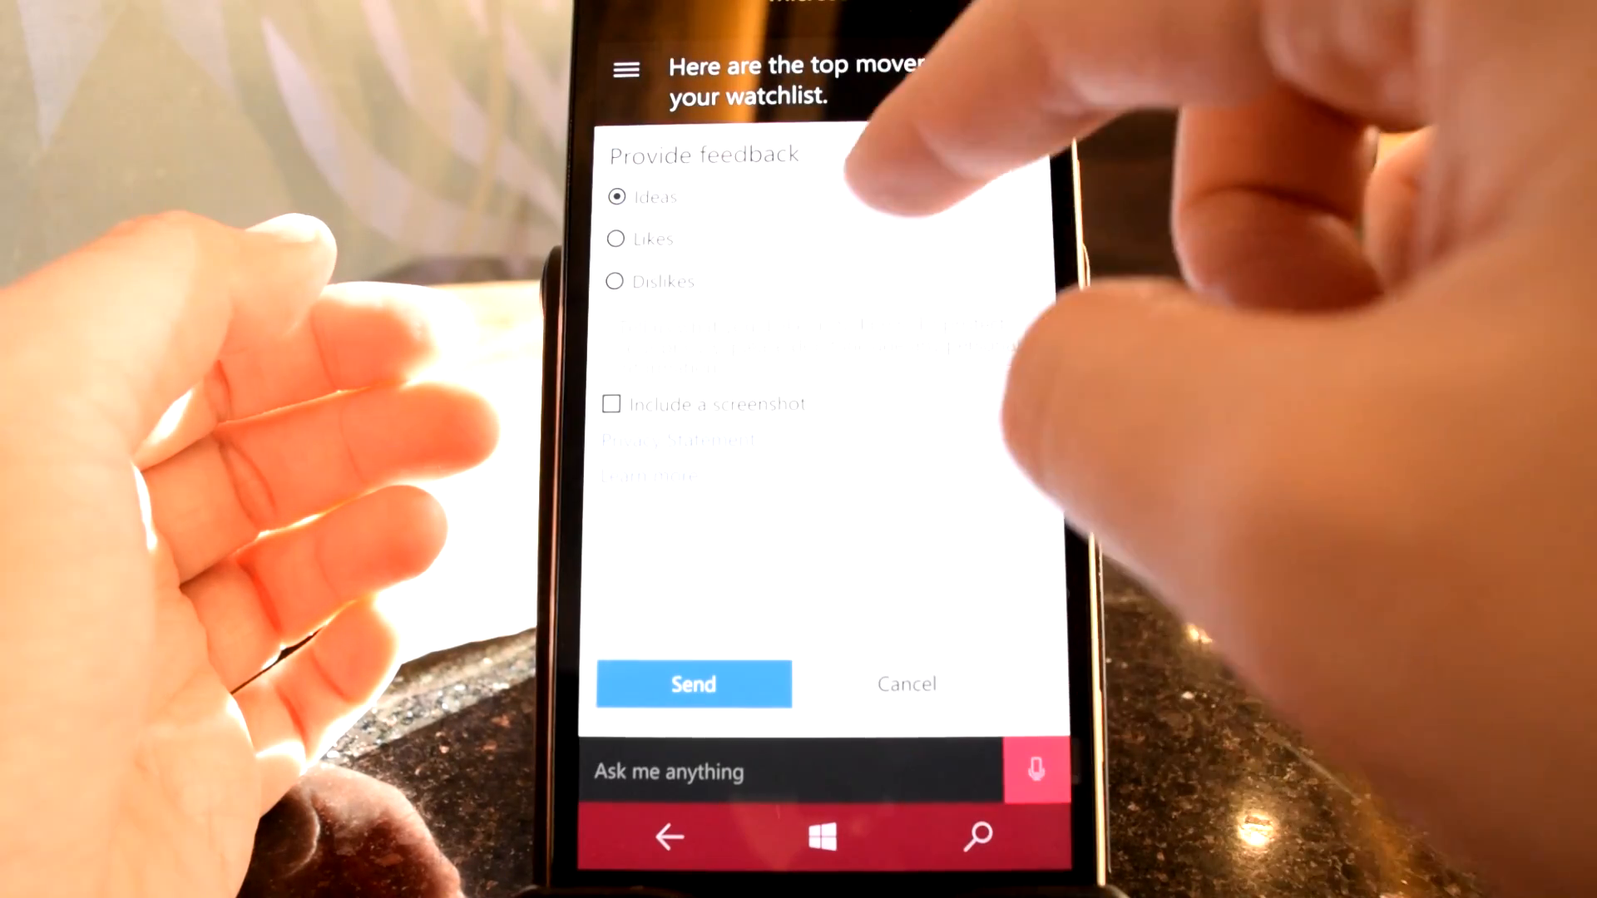